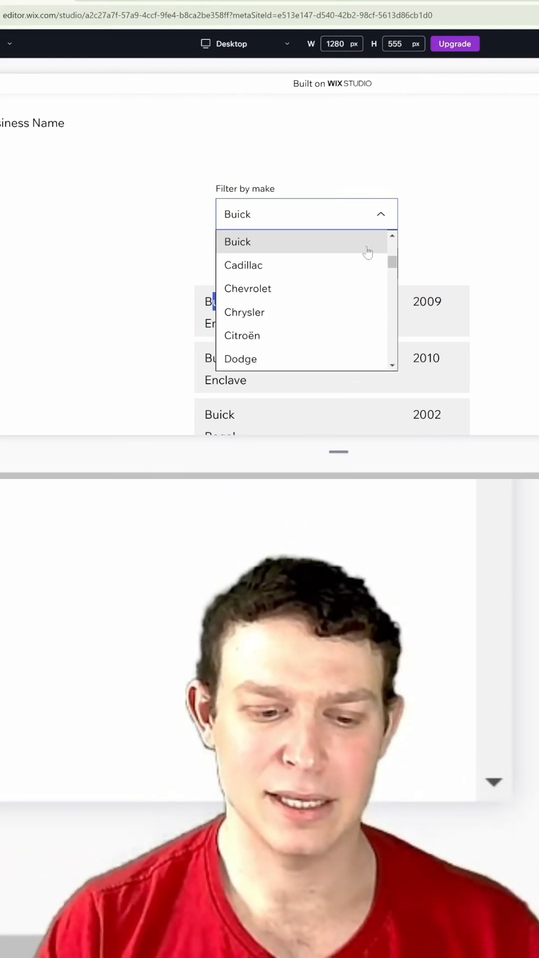
mouse_move(311, 273)
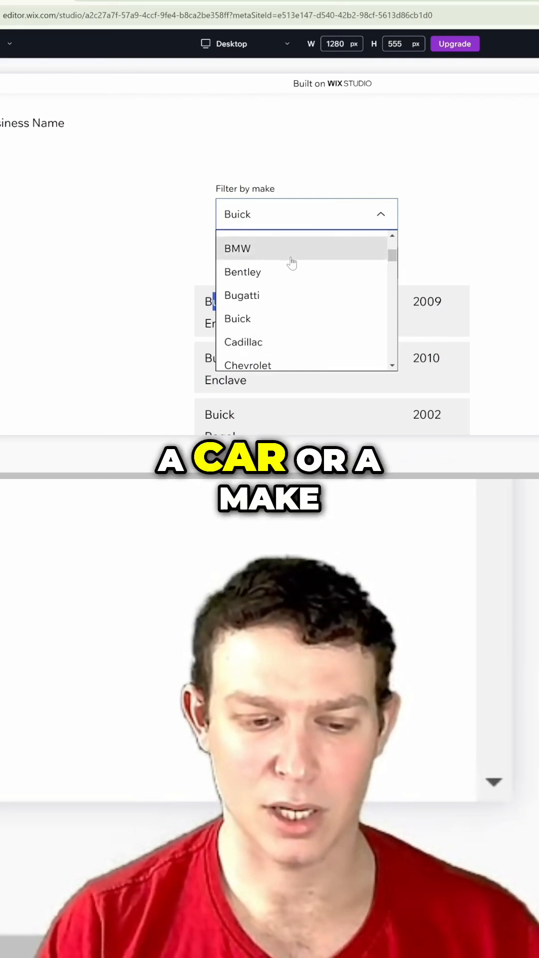
- Choose Cadillac in the 'Filter by make' dropdown to narrow the car list
scroll(down, 3)
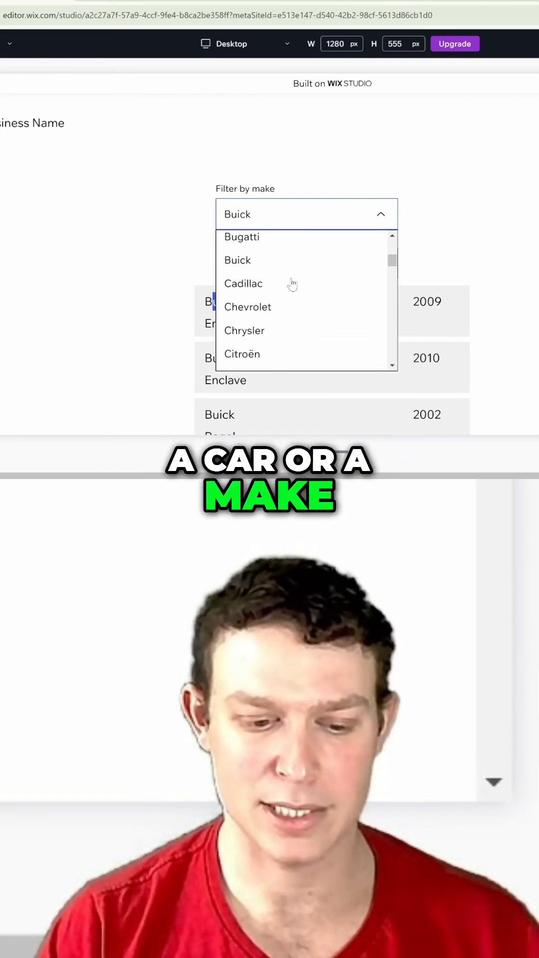
click(244, 283)
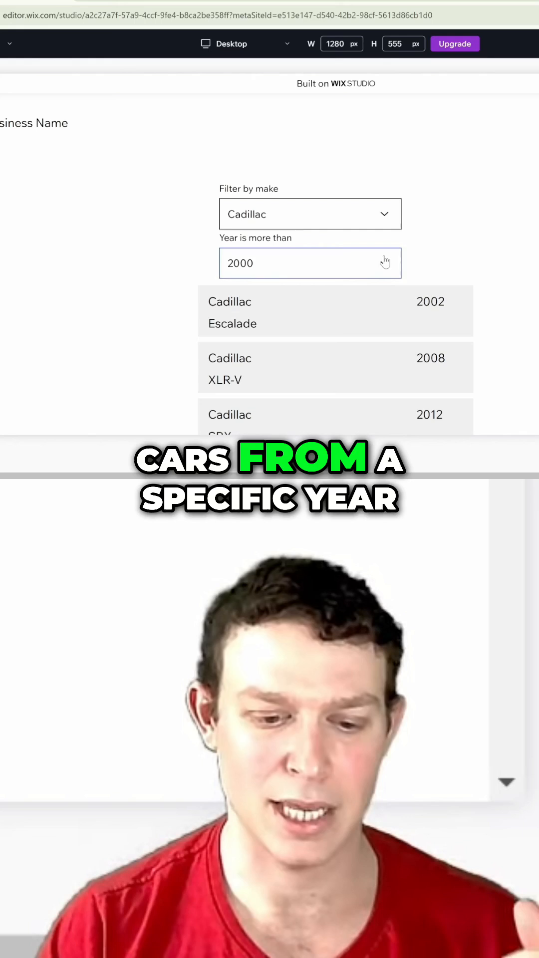
click(310, 264)
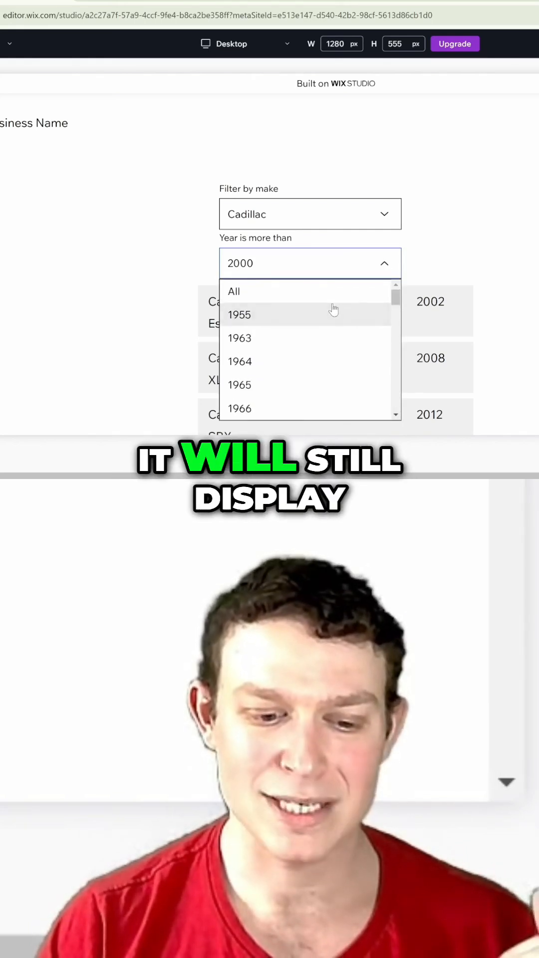
scroll(down, 3)
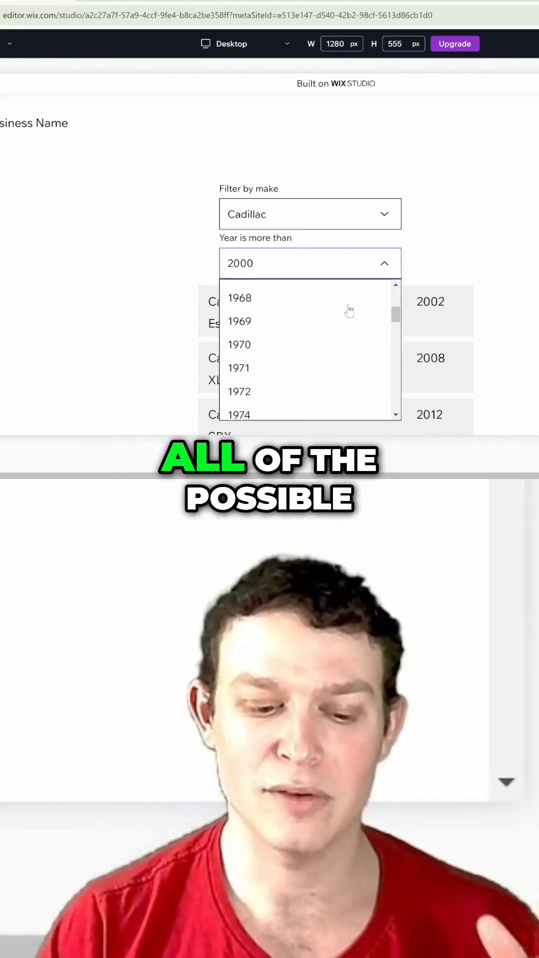
scroll(down, 3)
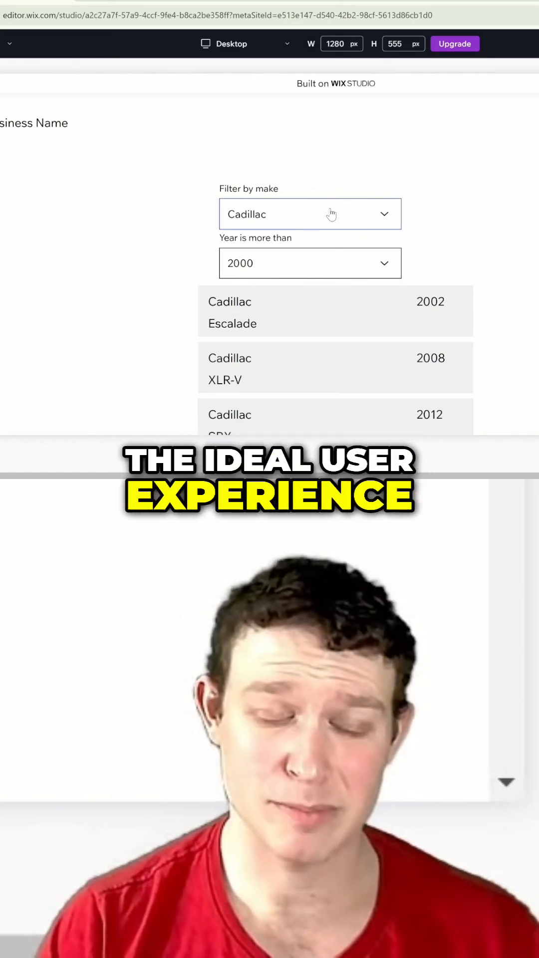
click(309, 264)
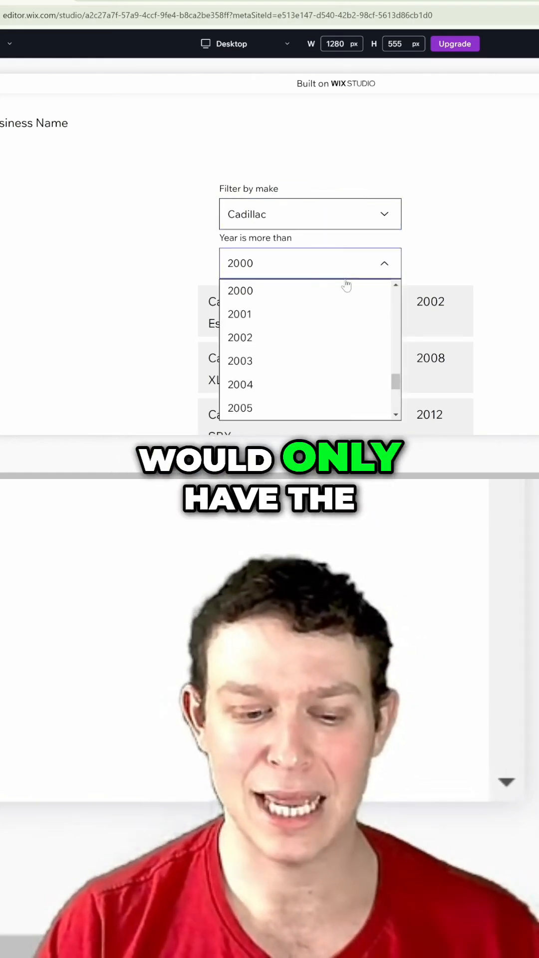
scroll(down, 3)
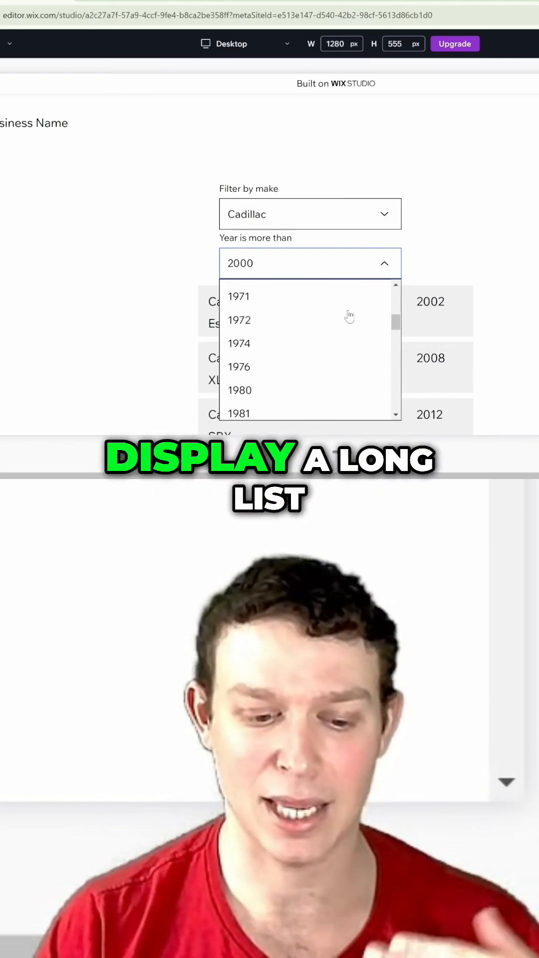
scroll(down, 3)
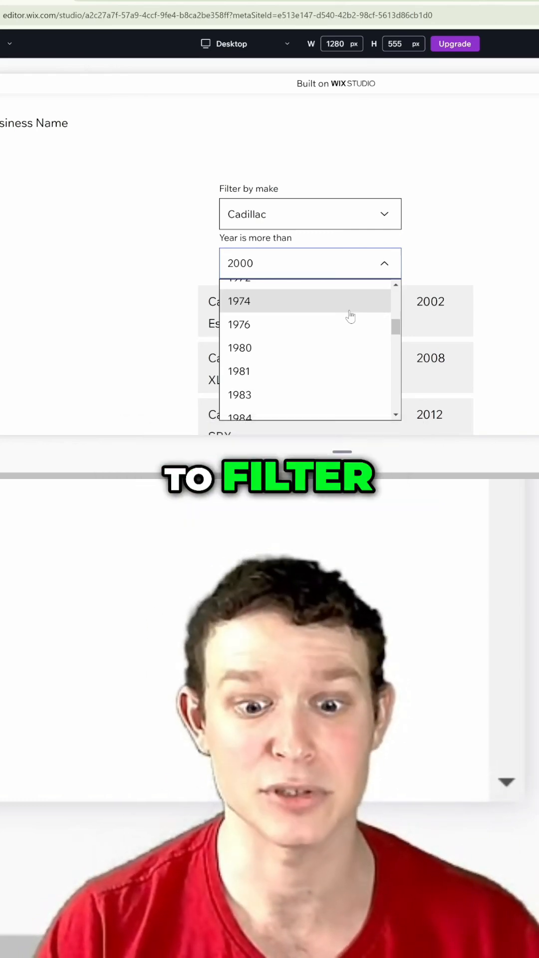
click(310, 264)
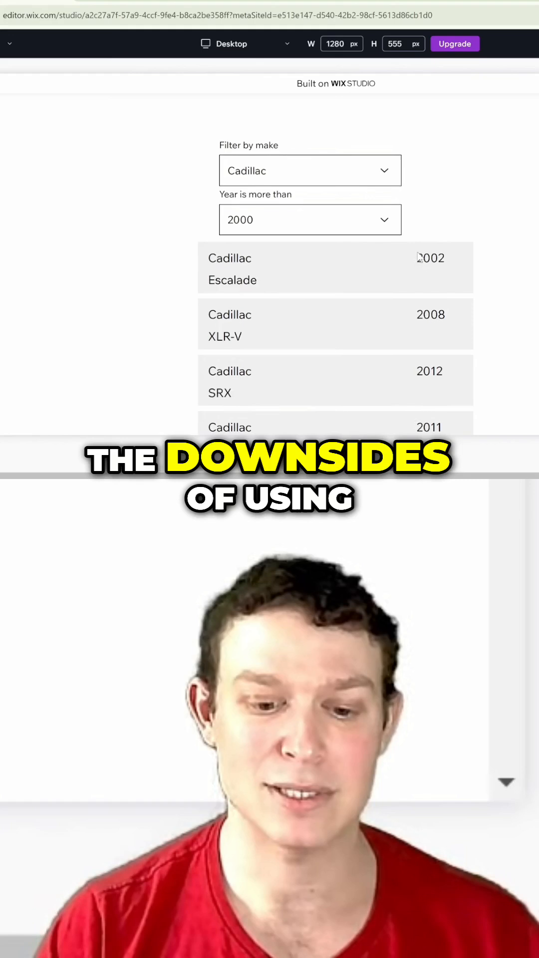